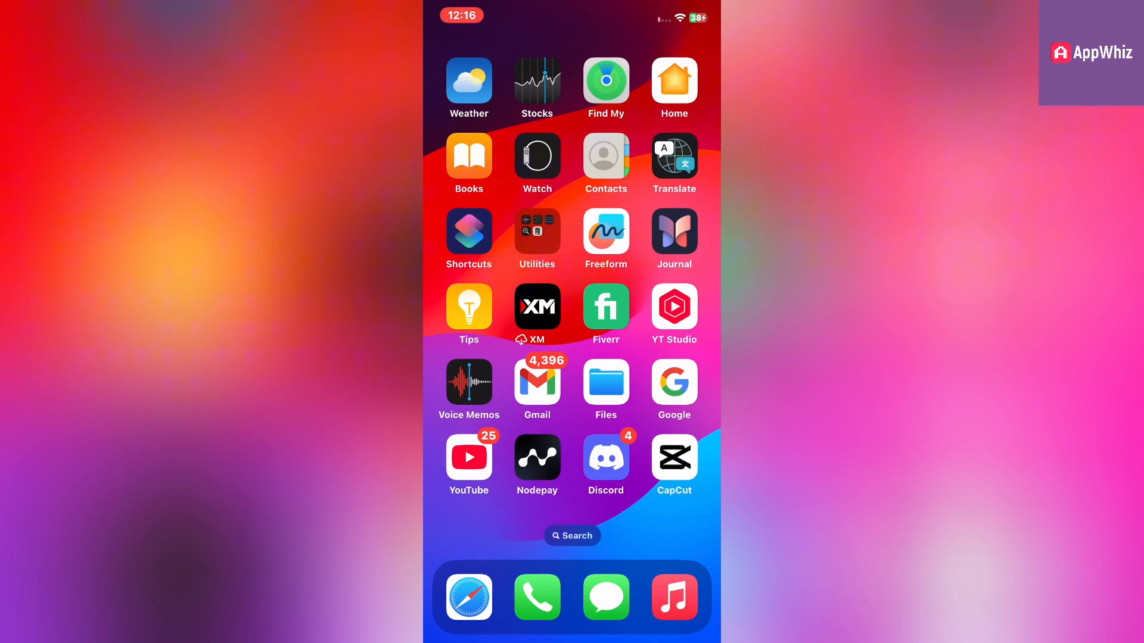
Search the web for 'play store' and load the play.google.com result.
{"action": "left_click", "coordinate": [469, 597]}
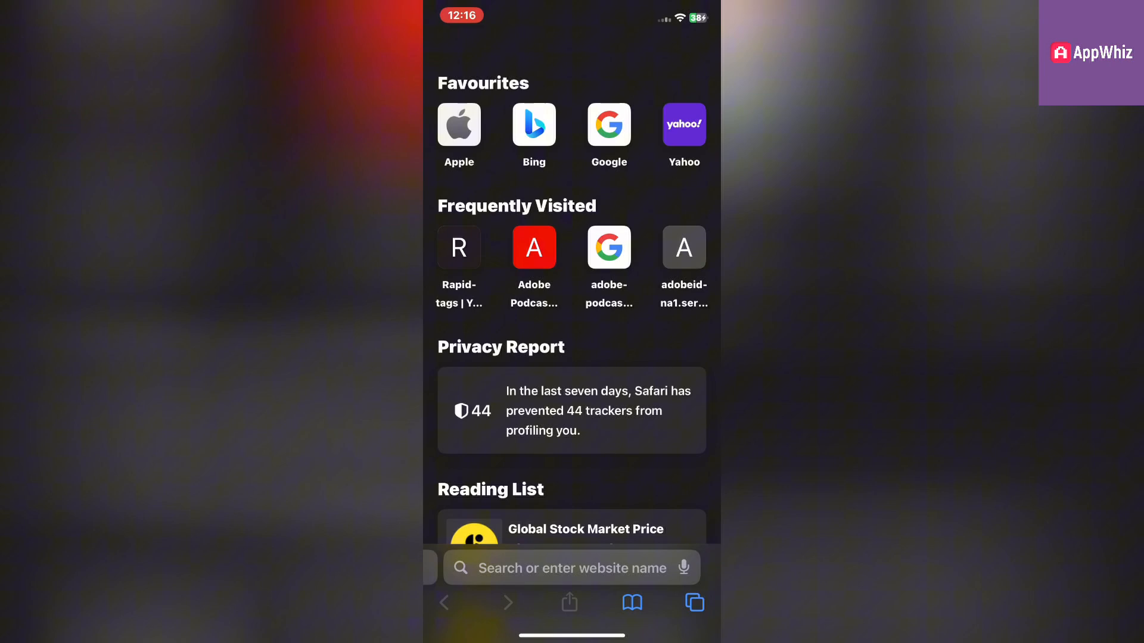
{"action": "type", "text": "play s"}
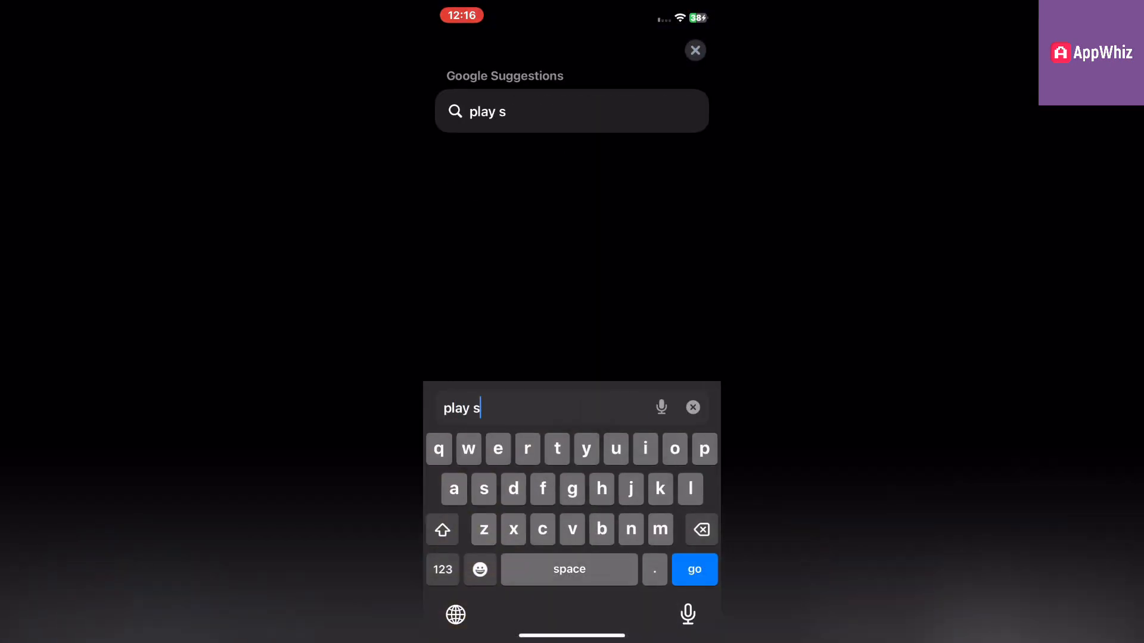
{"action": "left_click", "coordinate": [692, 570]}
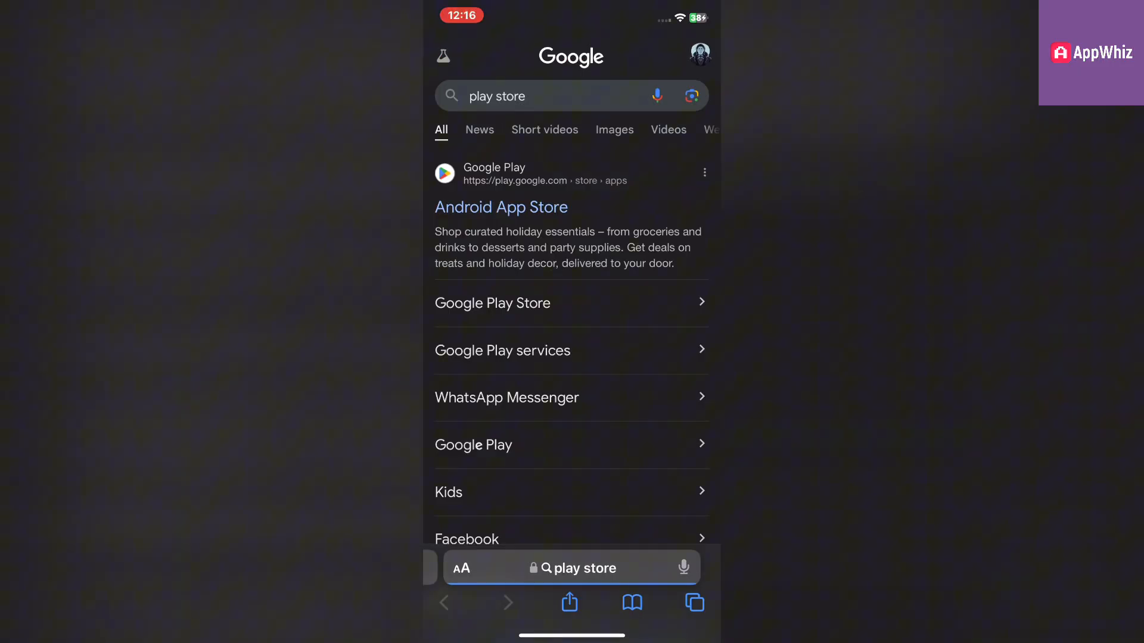
{"action": "left_click", "coordinate": [502, 207]}
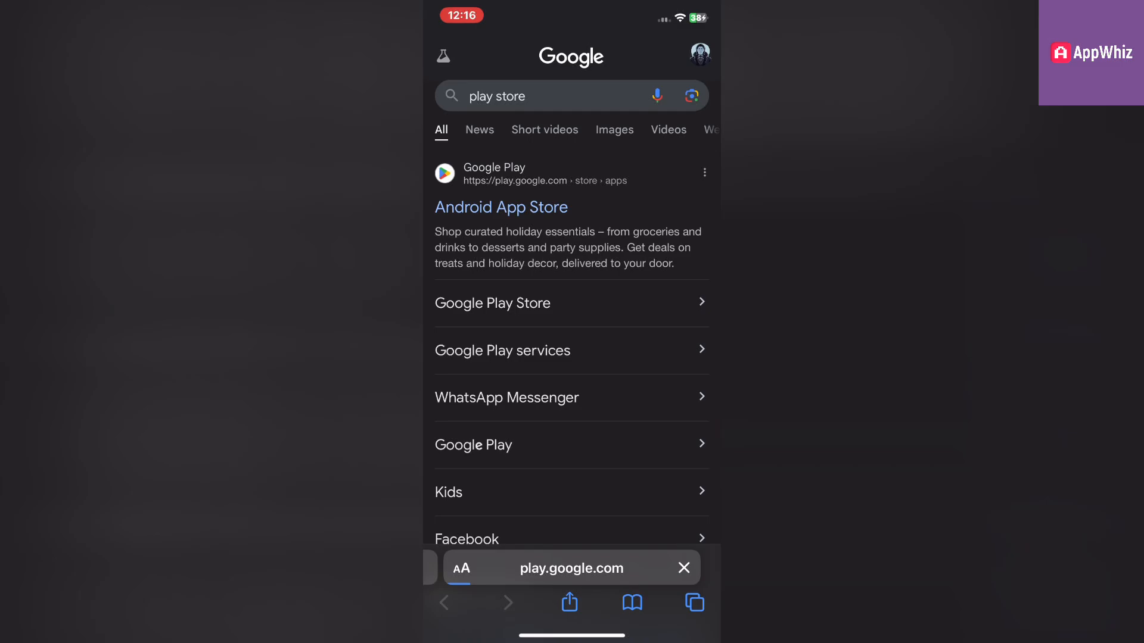
{"action": "left_click", "coordinate": [500, 206]}
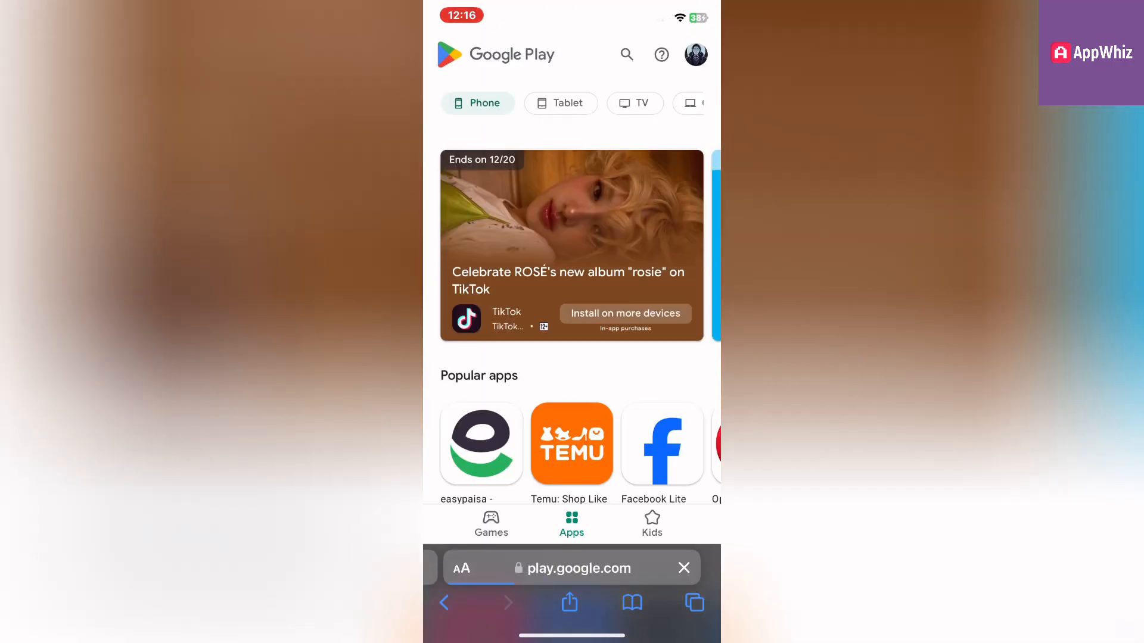
{"action": "left_click", "coordinate": [684, 567]}
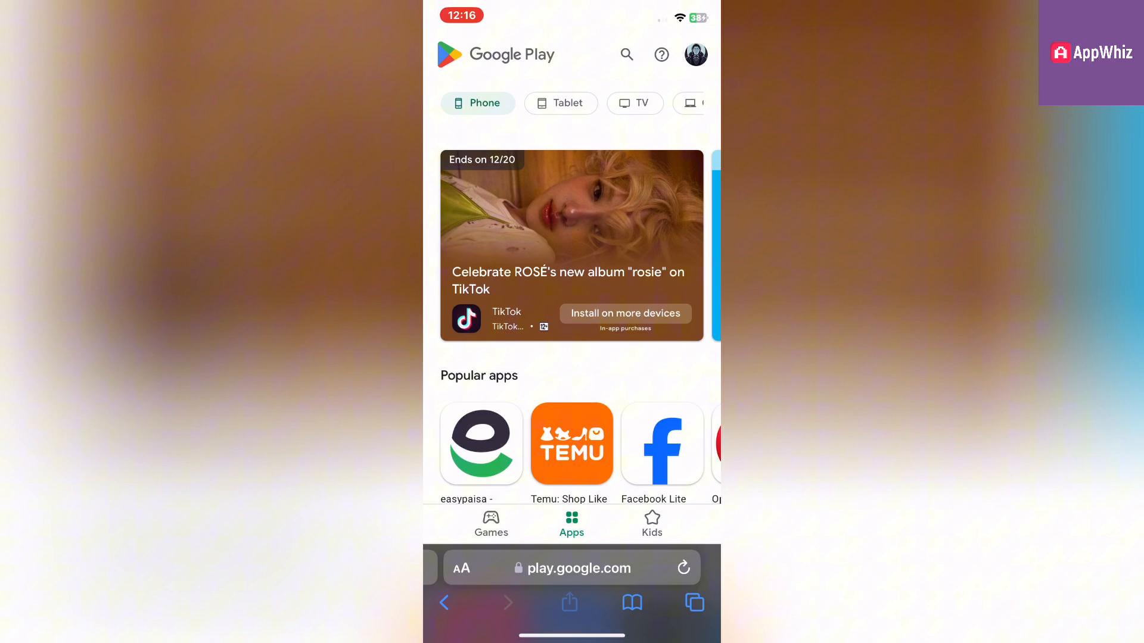
Bring up the share sheet for the Google Play page and look through its options.
{"action": "left_click", "coordinate": [568, 603]}
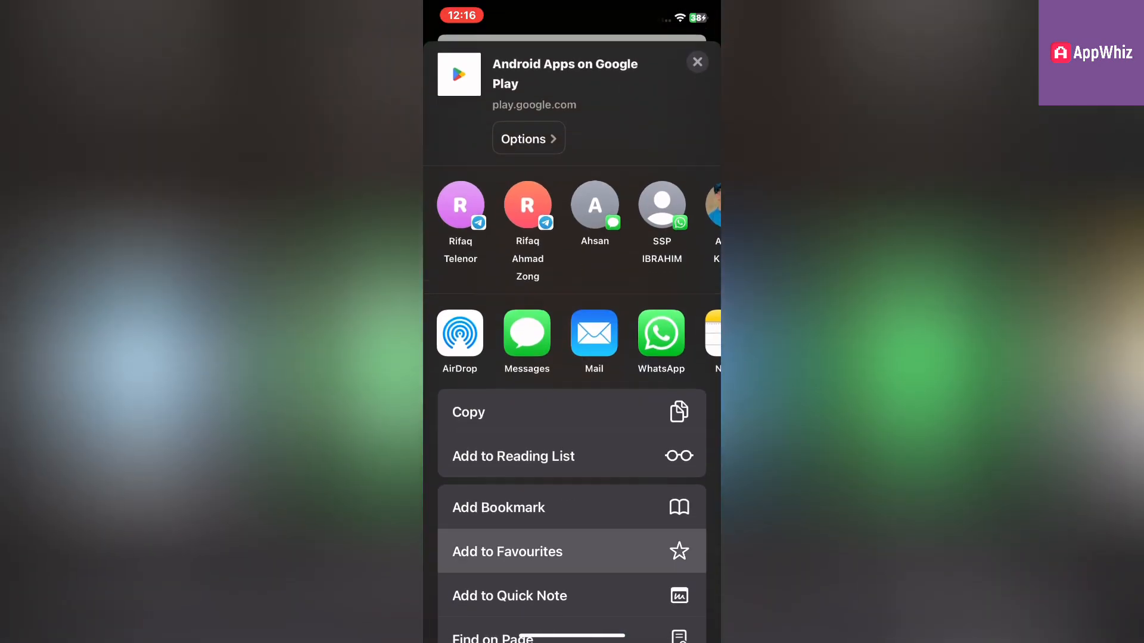
{"action": "scroll", "scroll_direction": "up", "scroll_amount": 3}
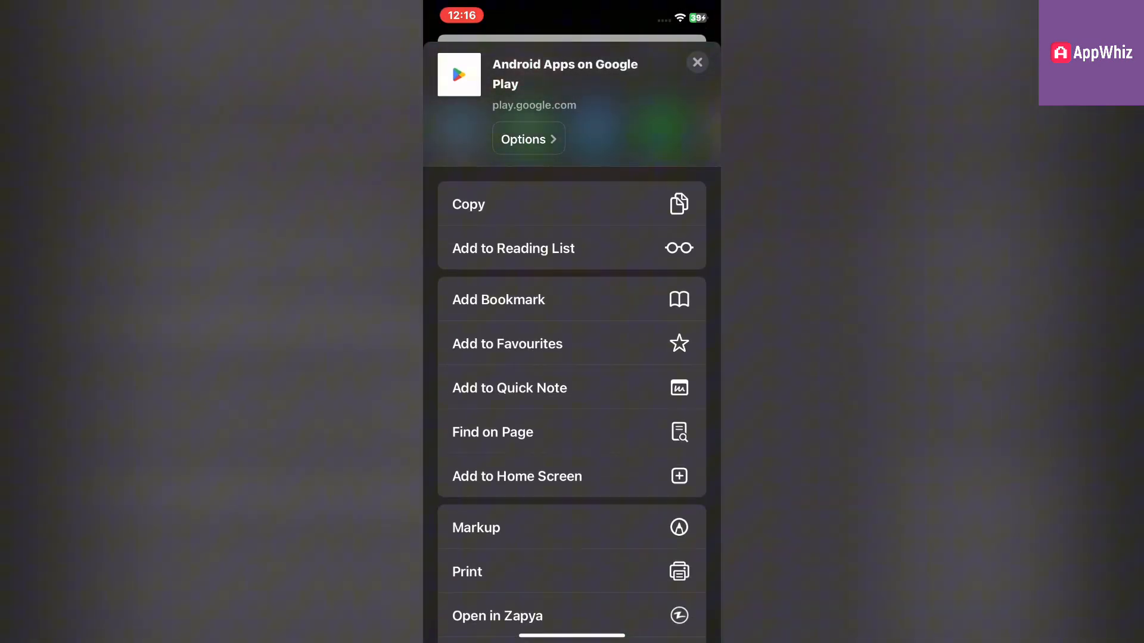
{"action": "scroll", "scroll_direction": "down", "scroll_amount": 3}
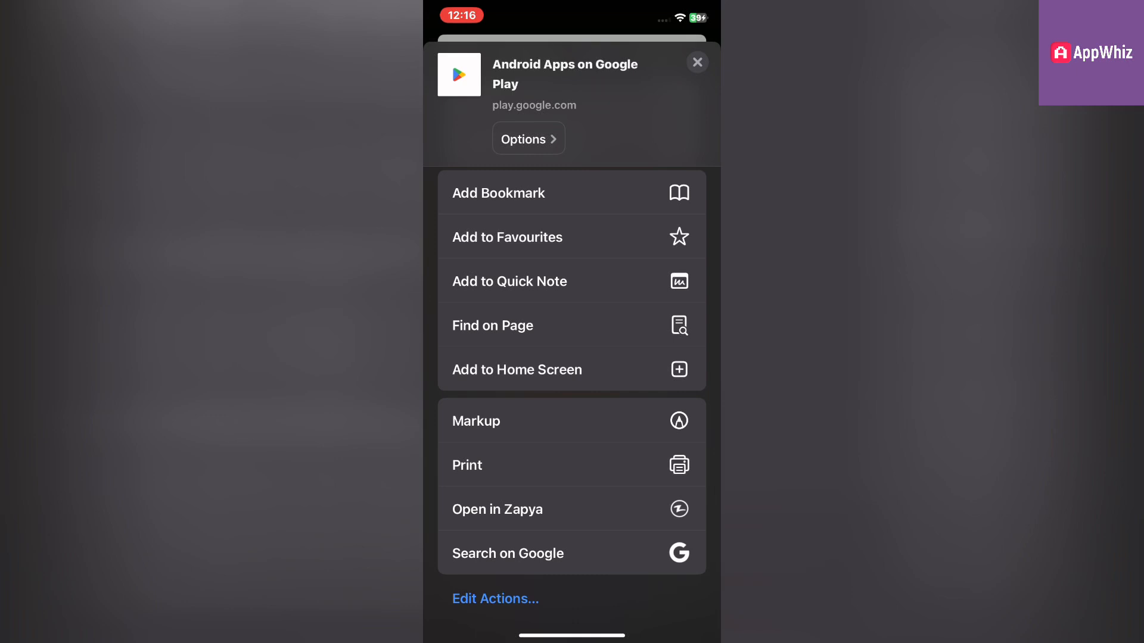
Add the page to the Home Screen, keeping the name 'Android Apps on Google Play'.
{"action": "left_click", "coordinate": [516, 370]}
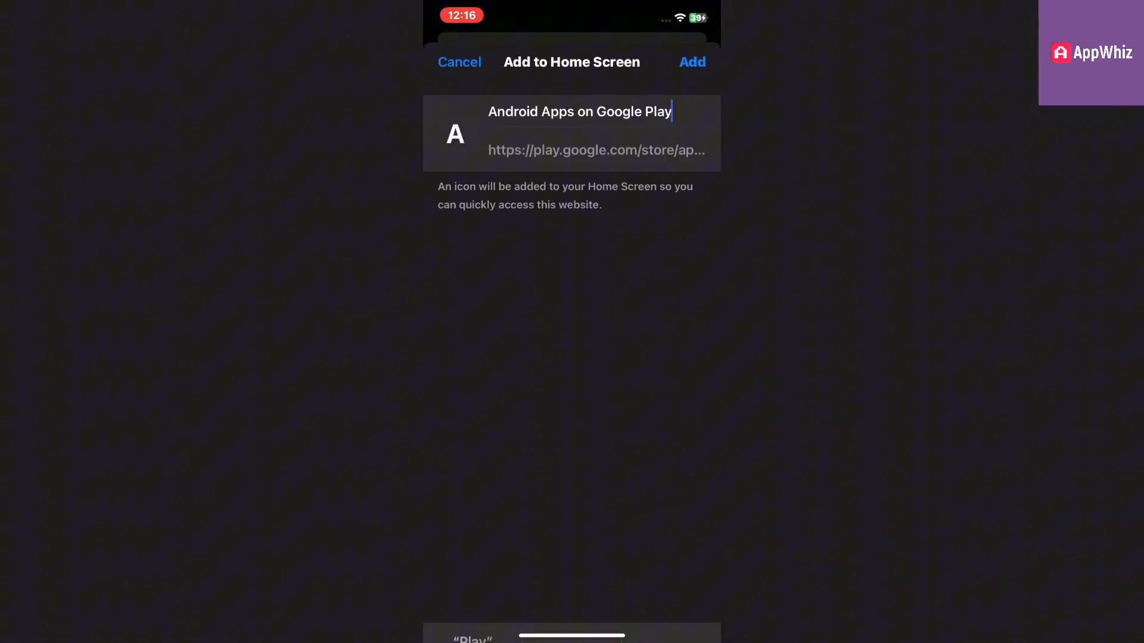
{"action": "left_click", "coordinate": [579, 112]}
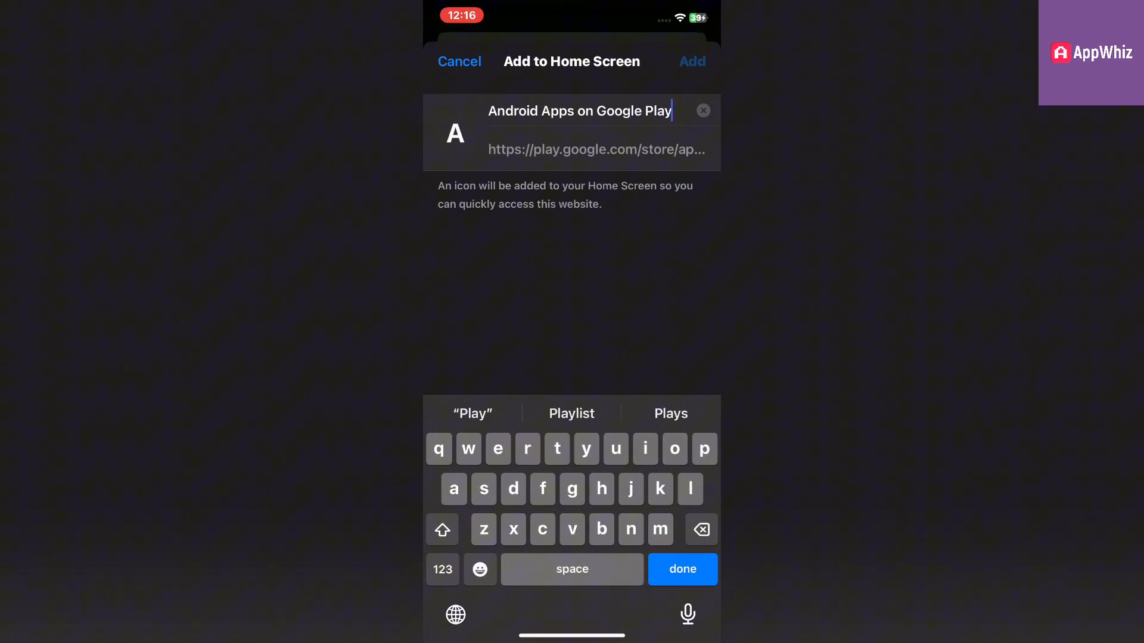
{"action": "left_click", "coordinate": [691, 61]}
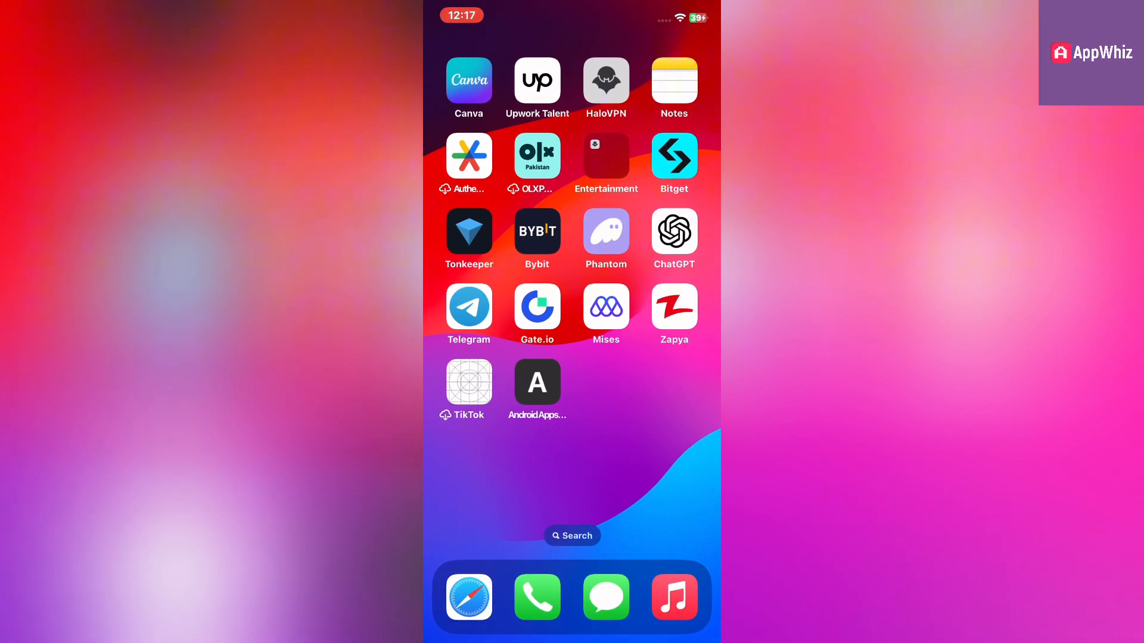
Launch Google Play from the new home screen icon, browse listings, and start an app search.
{"action": "left_click", "coordinate": [538, 382]}
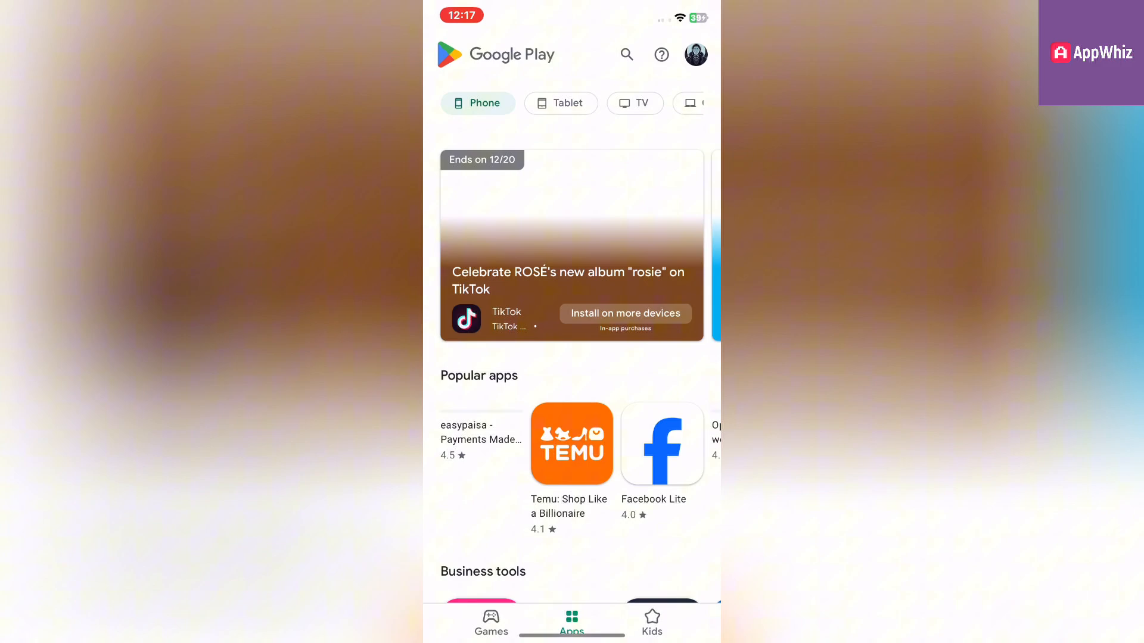
{"action": "scroll", "scroll_direction": "down", "scroll_amount": 3}
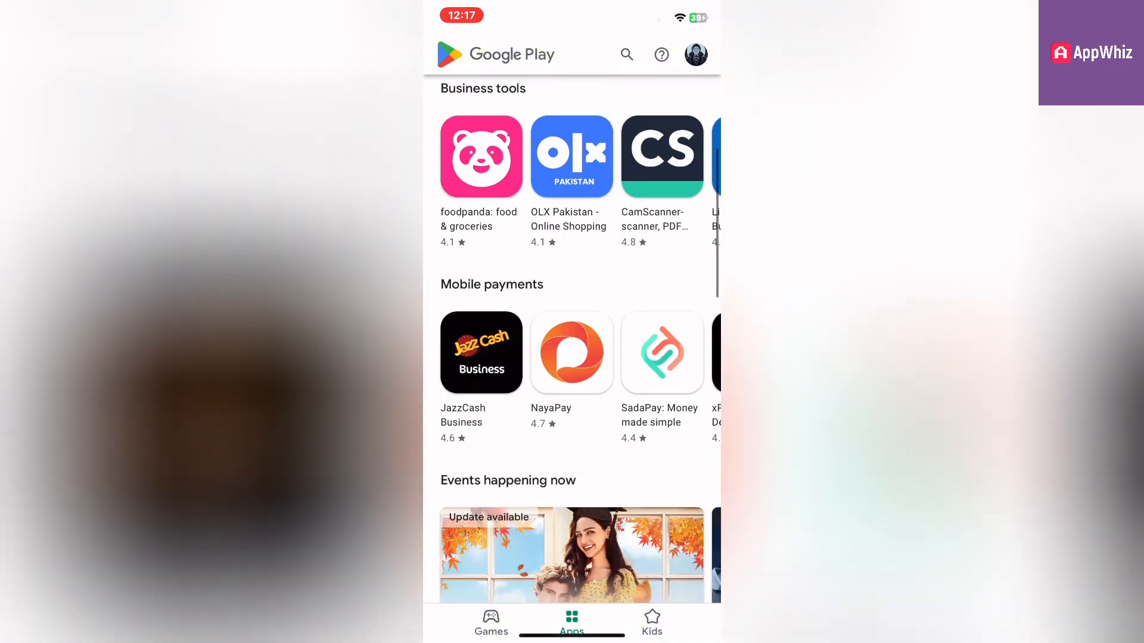
{"action": "scroll", "scroll_direction": "up", "scroll_amount": 3}
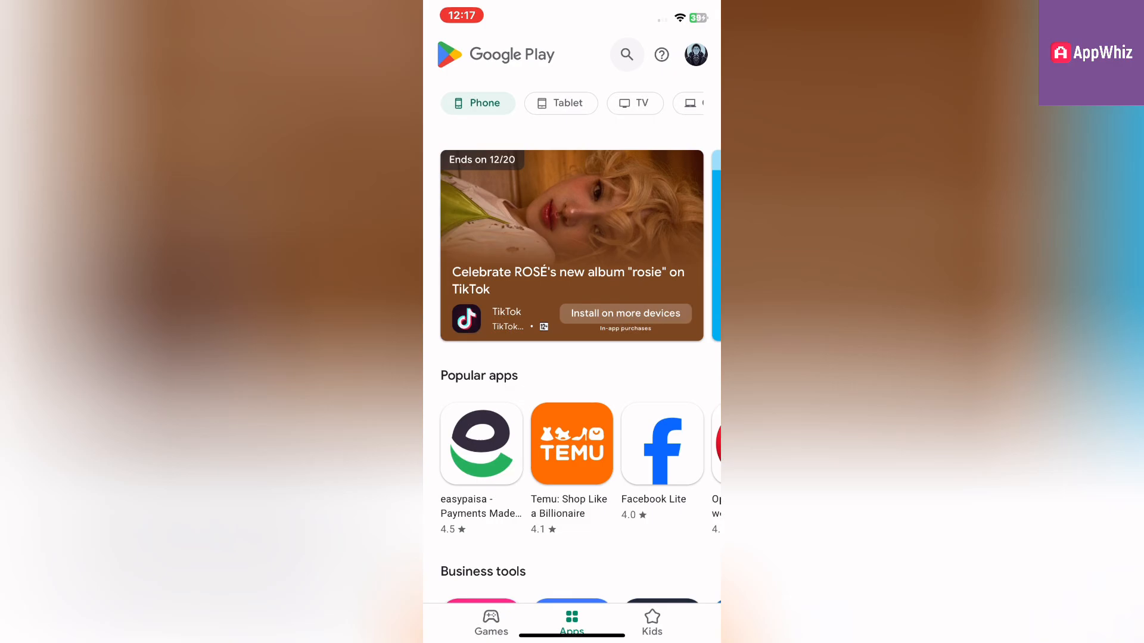
{"action": "left_click", "coordinate": [625, 53]}
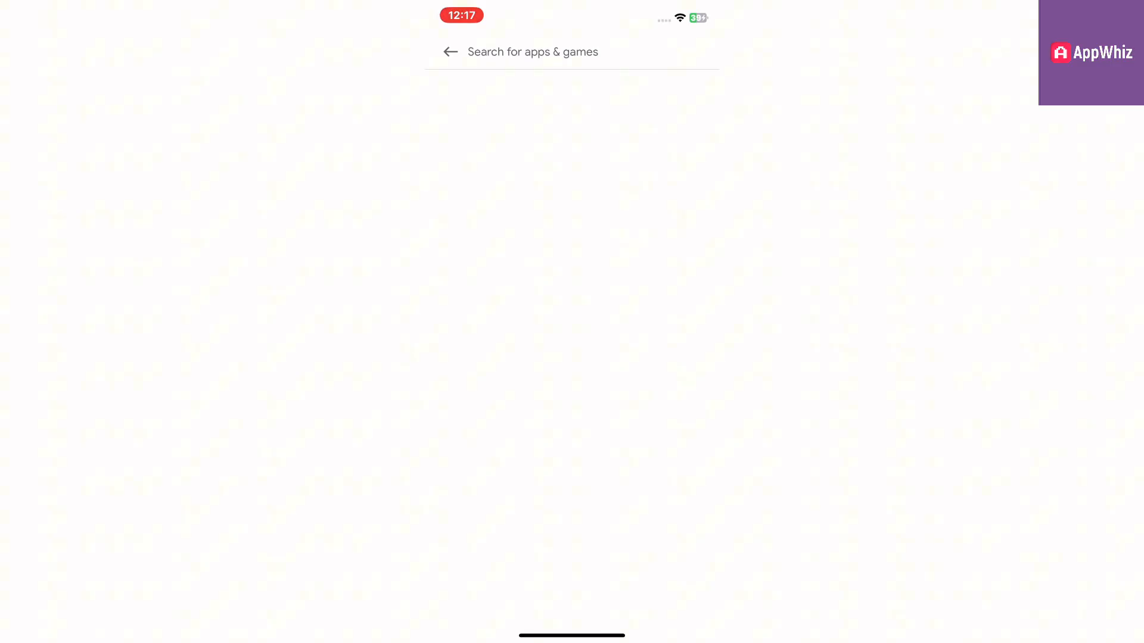